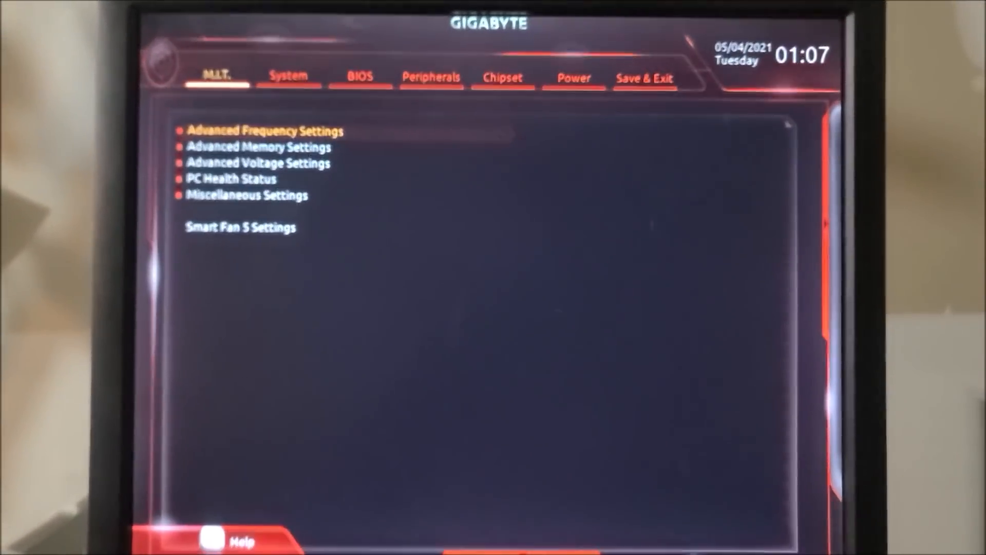
- Switch to the BIOS tab to view boot options, with Windows 8/10 Features set to Other OS
left_click(358, 78)
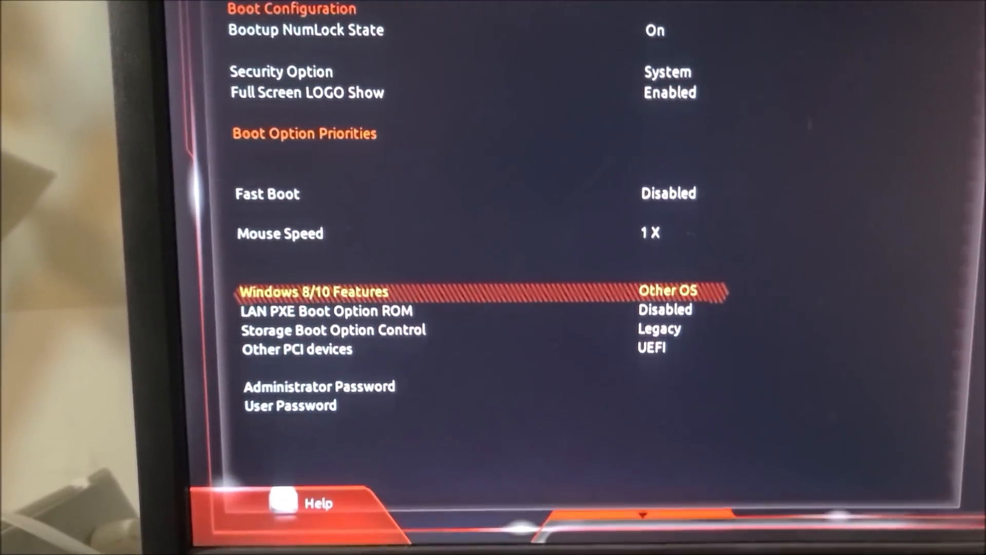
- Return from the BIOS tab's boot options to the M.I.T. tuning menu
left_click(494, 81)
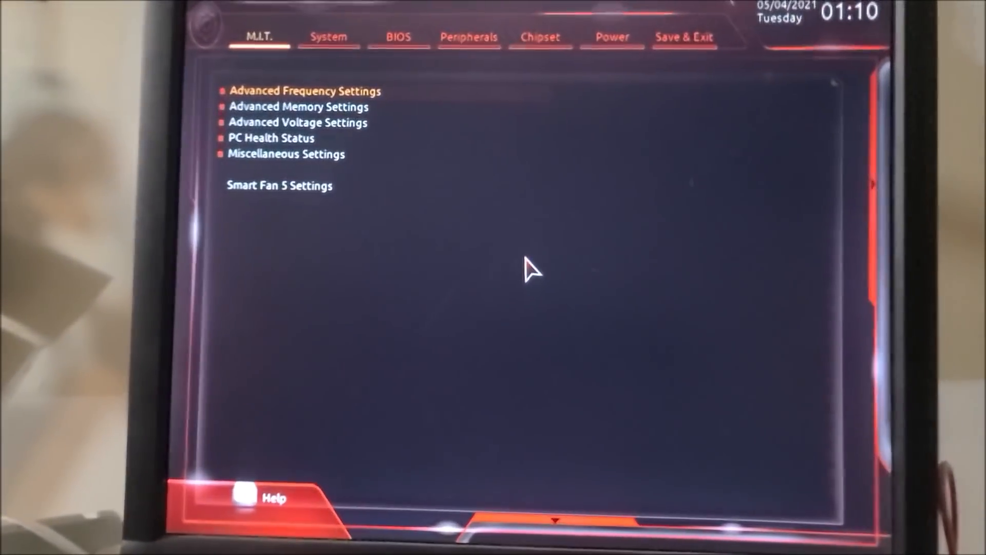
left_click(397, 36)
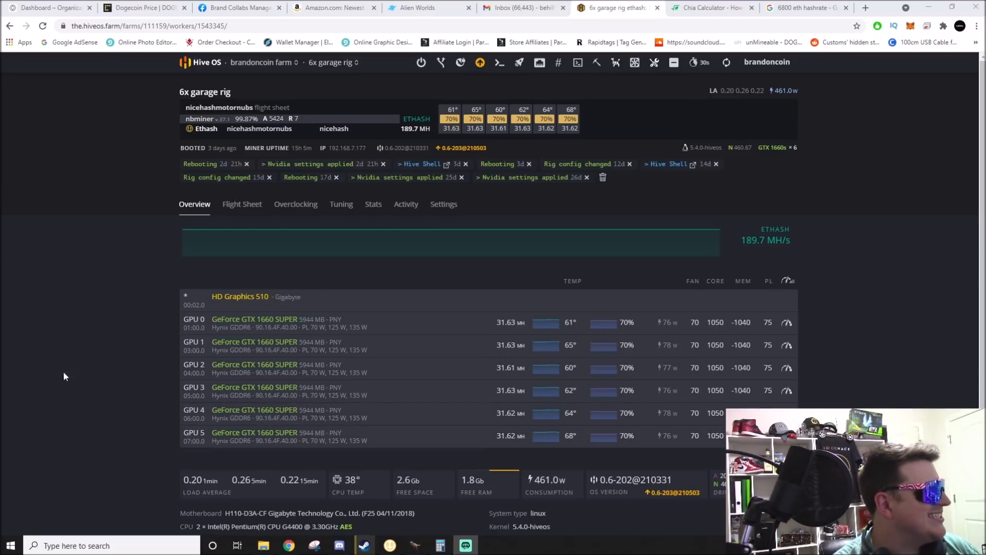
mouse_move(53, 376)
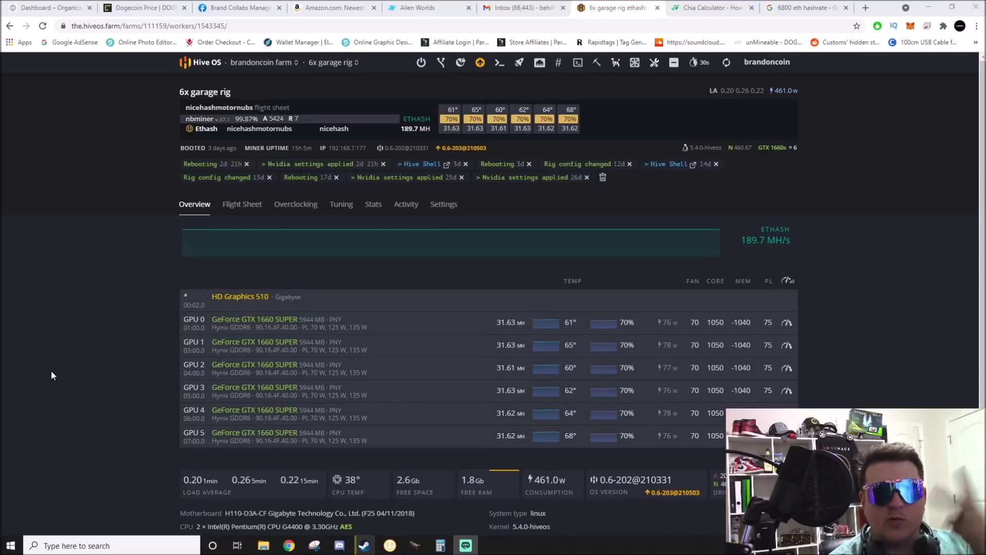